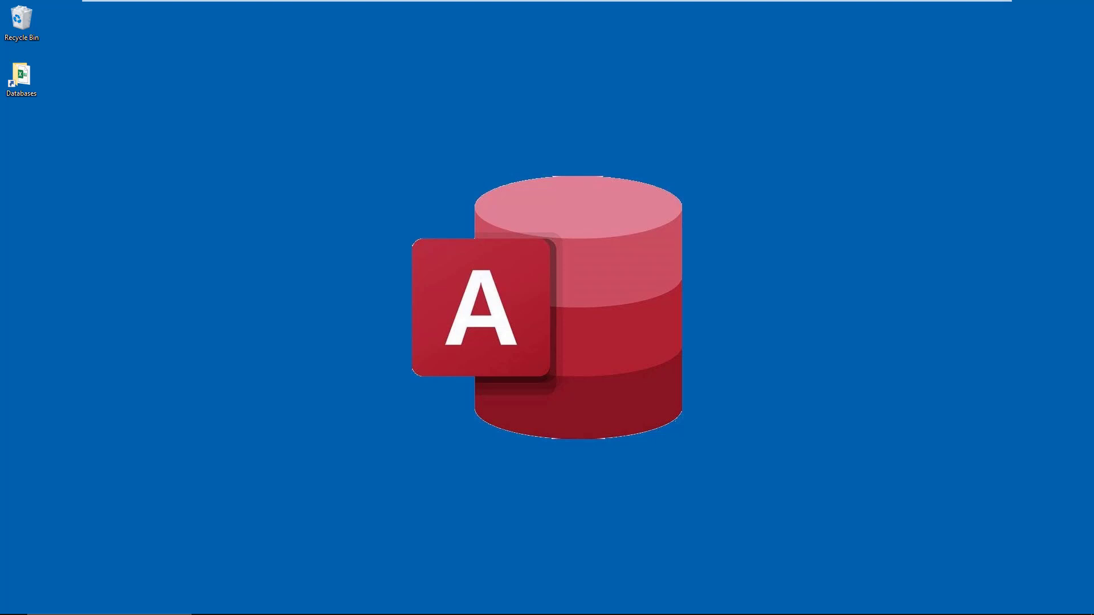
pyautogui.moveTo(11, 149)
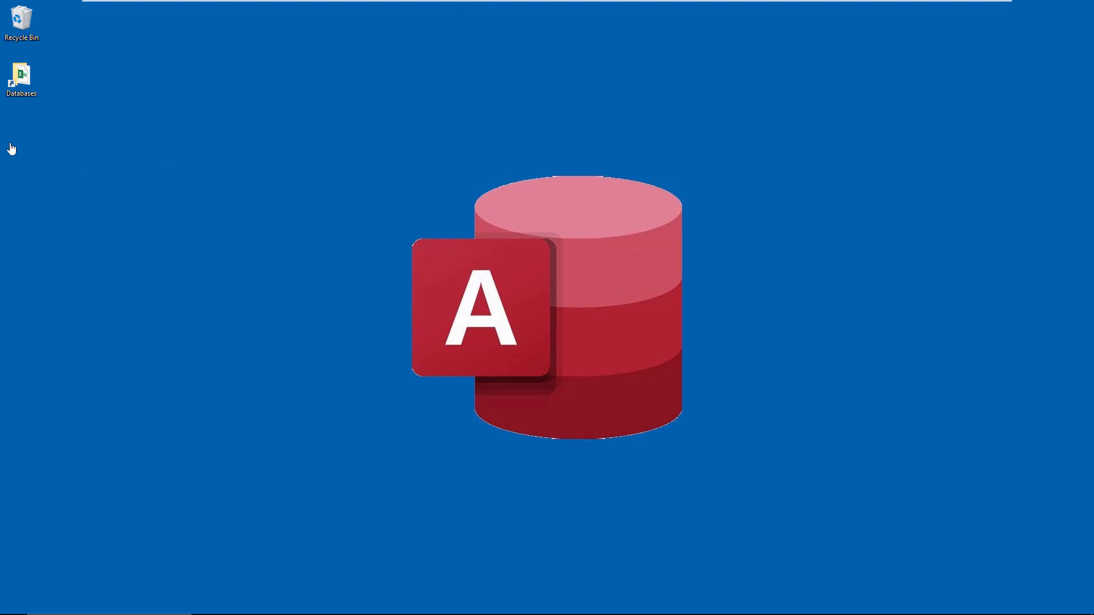
# Step: Create a new blank Access database on the desktop and open it to the Create options
pyautogui.rightClick(11, 148)
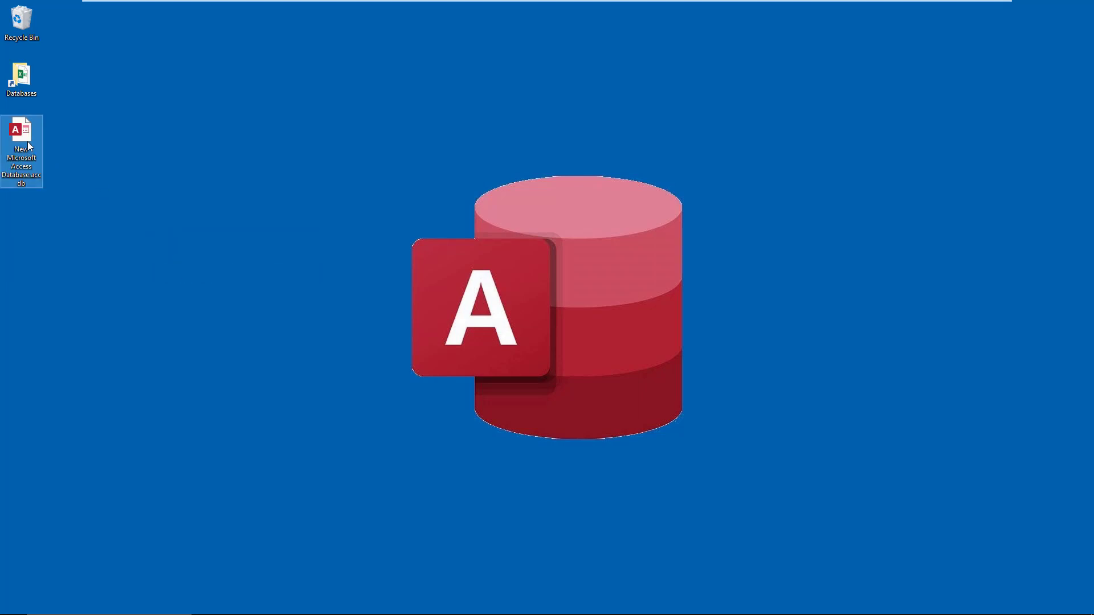
pyautogui.doubleClick(21, 130)
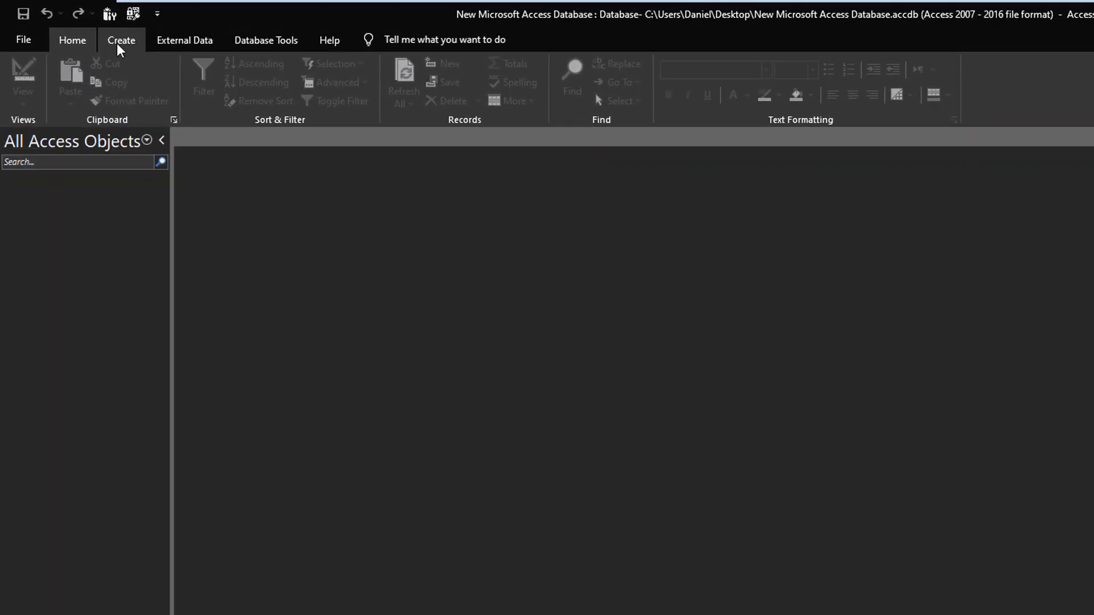
pyautogui.click(121, 40)
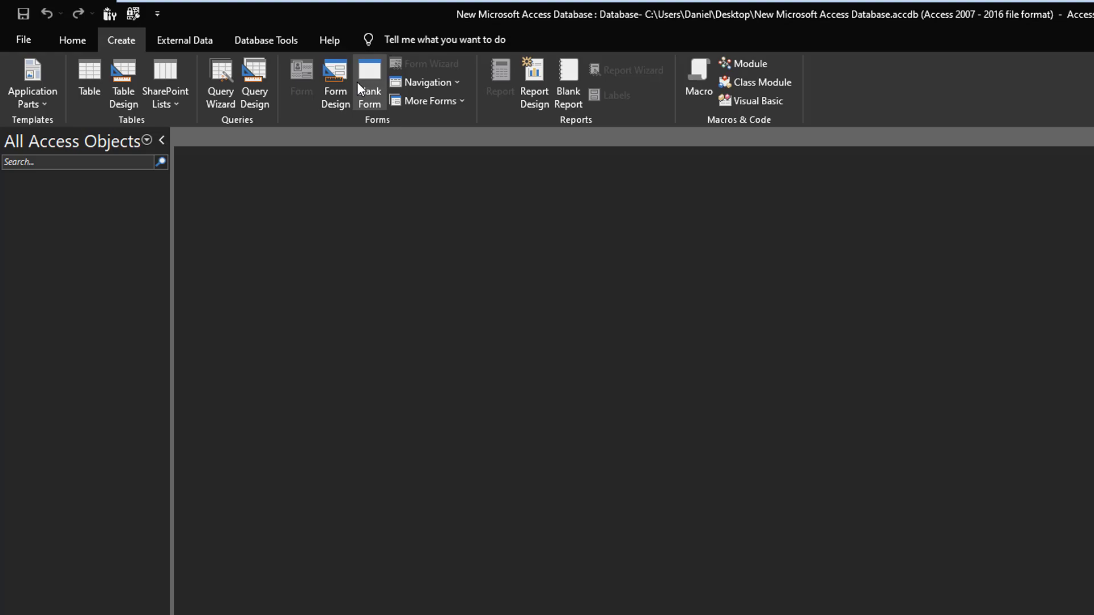
pyautogui.moveTo(361, 89)
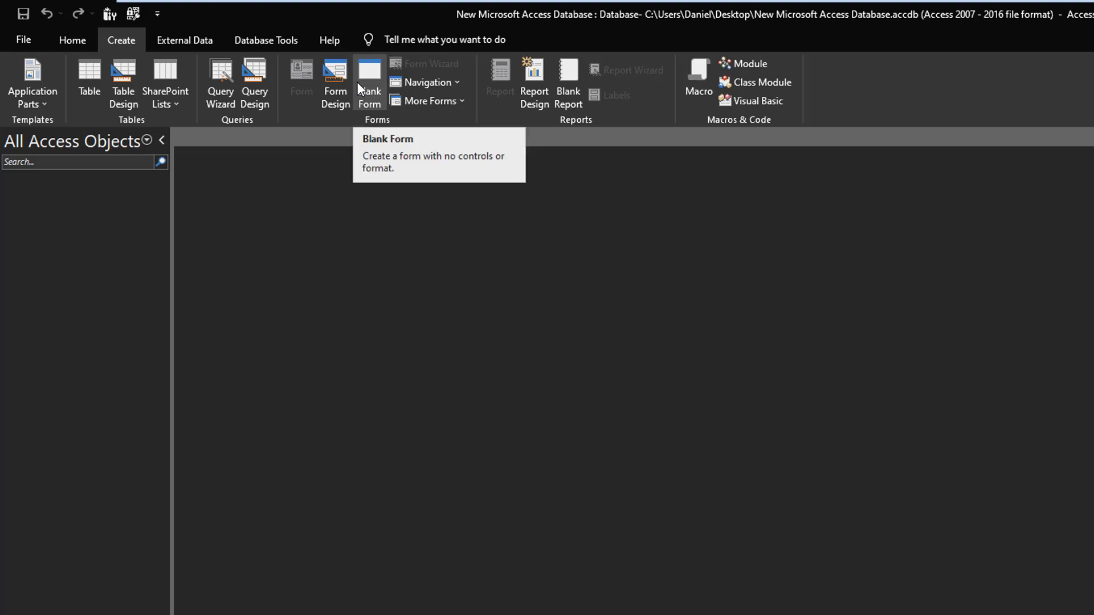
pyautogui.moveTo(339, 82)
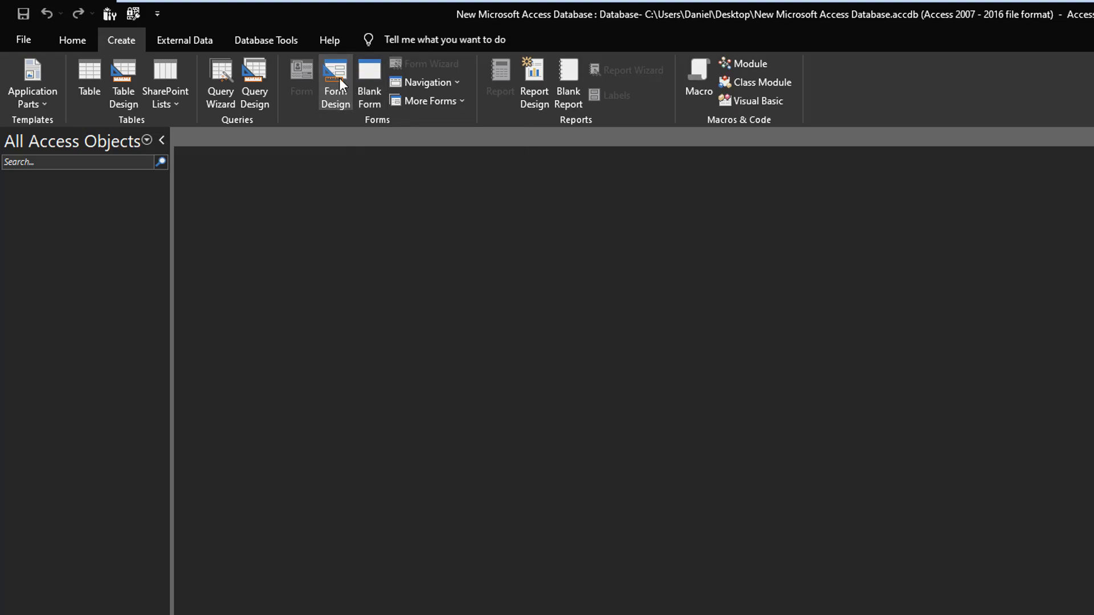
# Step: Add six unbound text boxes and an unbound combo box to a new design-view form and select them all
pyautogui.click(335, 78)
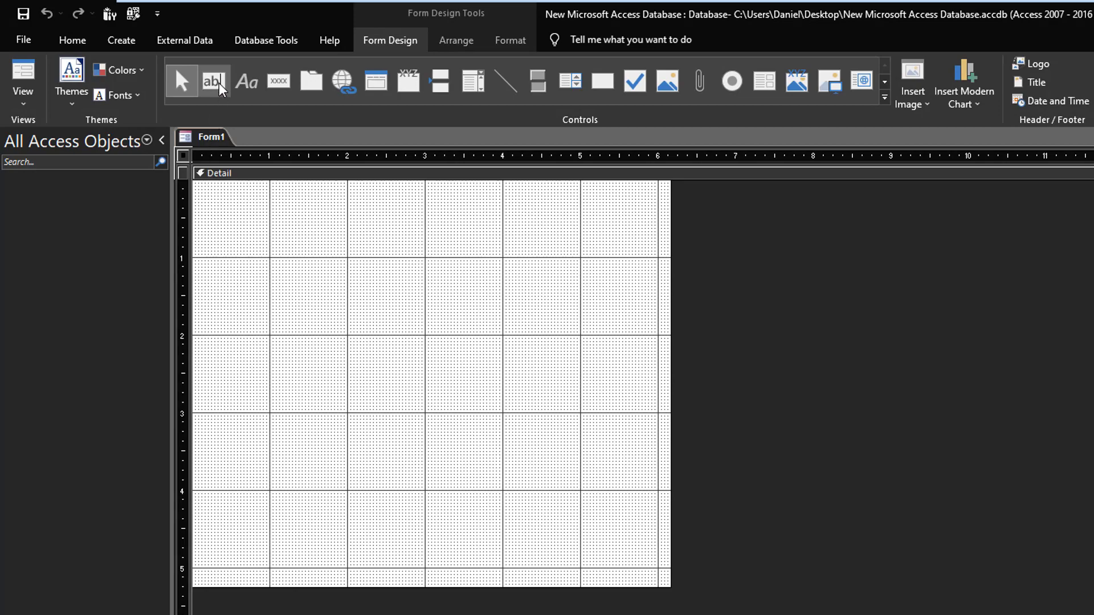
pyautogui.moveTo(413, 204); pyautogui.dragTo(583, 227)
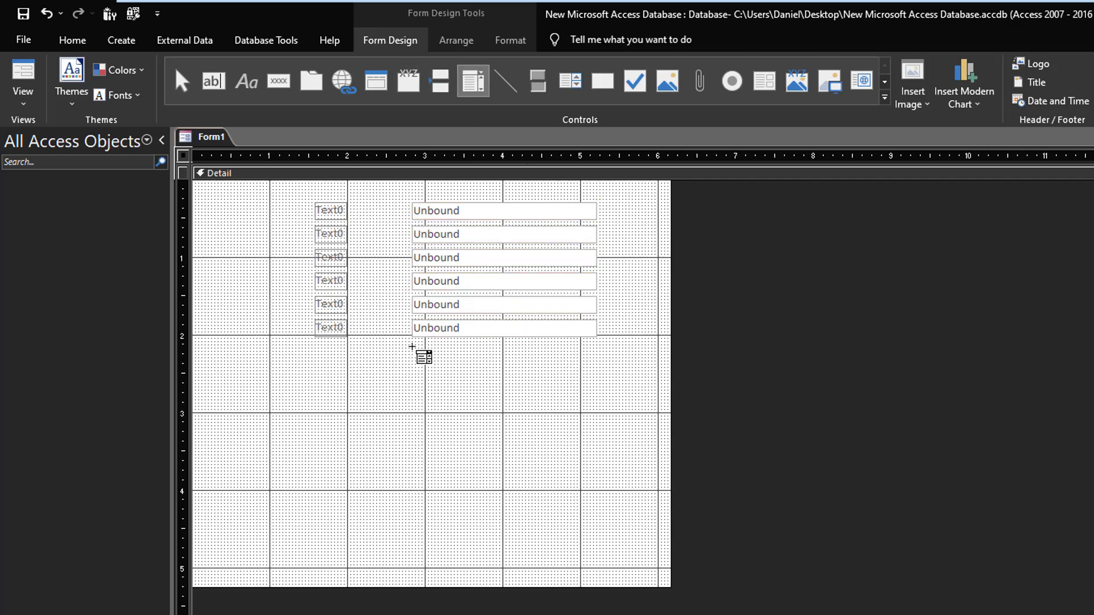
pyautogui.moveTo(412, 347); pyautogui.dragTo(596, 368)
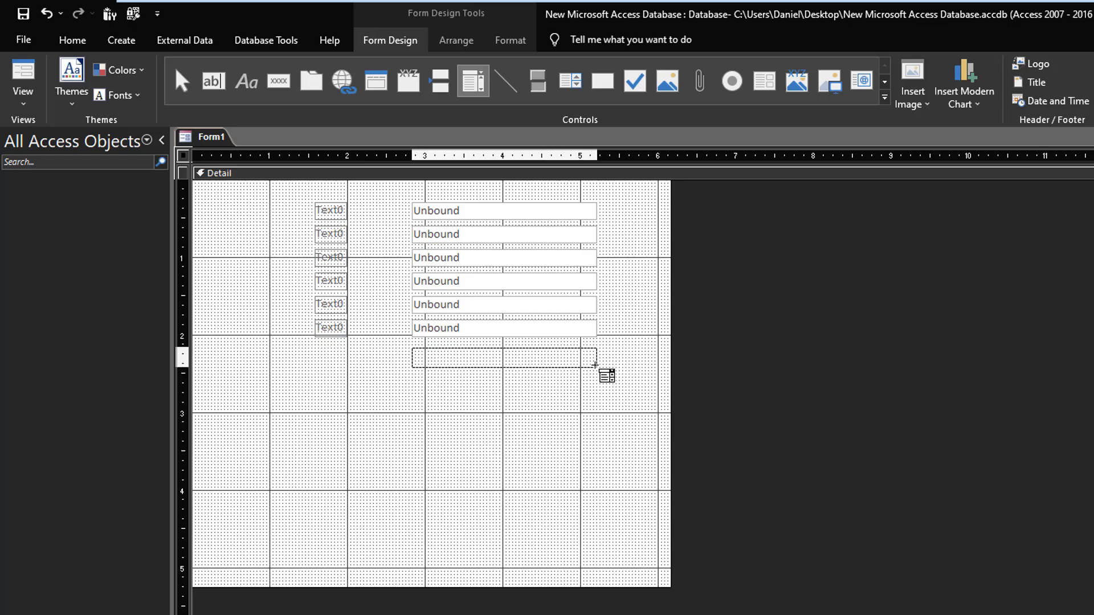
pyautogui.moveTo(411, 350); pyautogui.dragTo(596, 364)
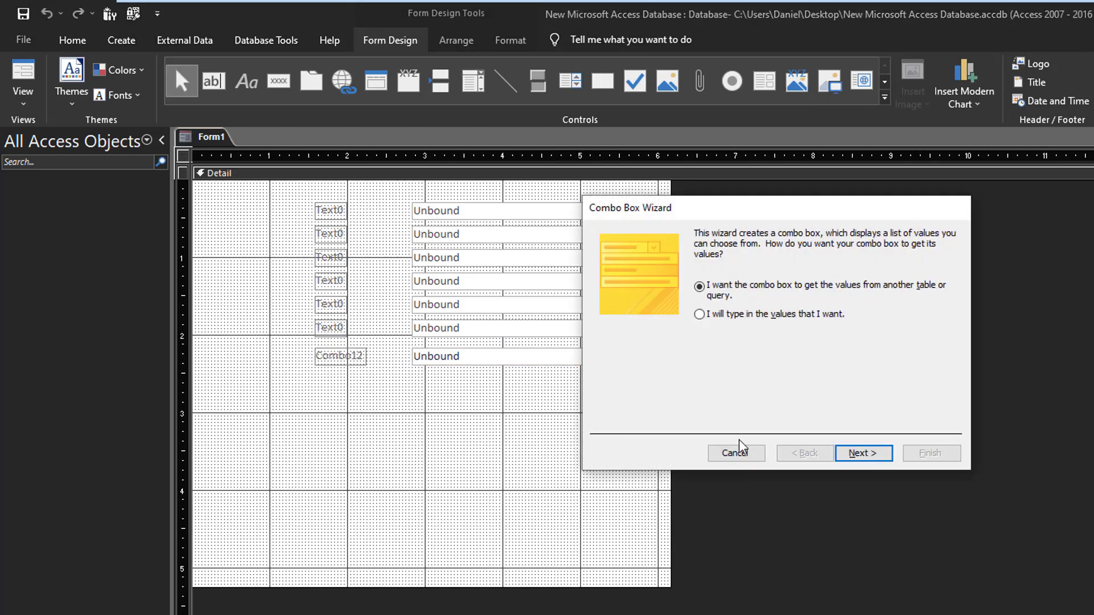
pyautogui.click(736, 454)
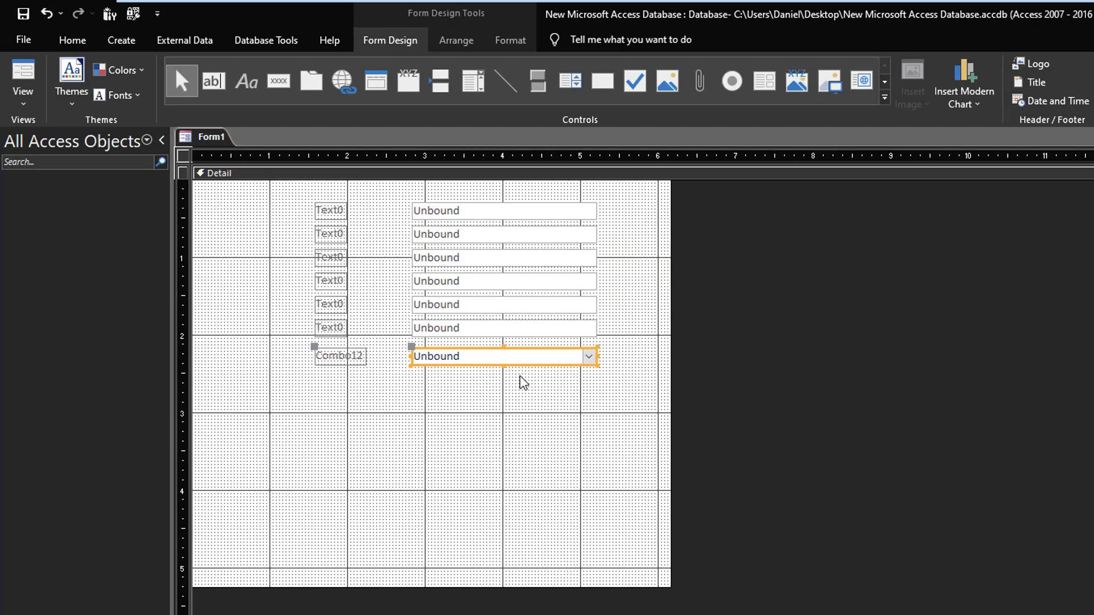
pyautogui.click(566, 422)
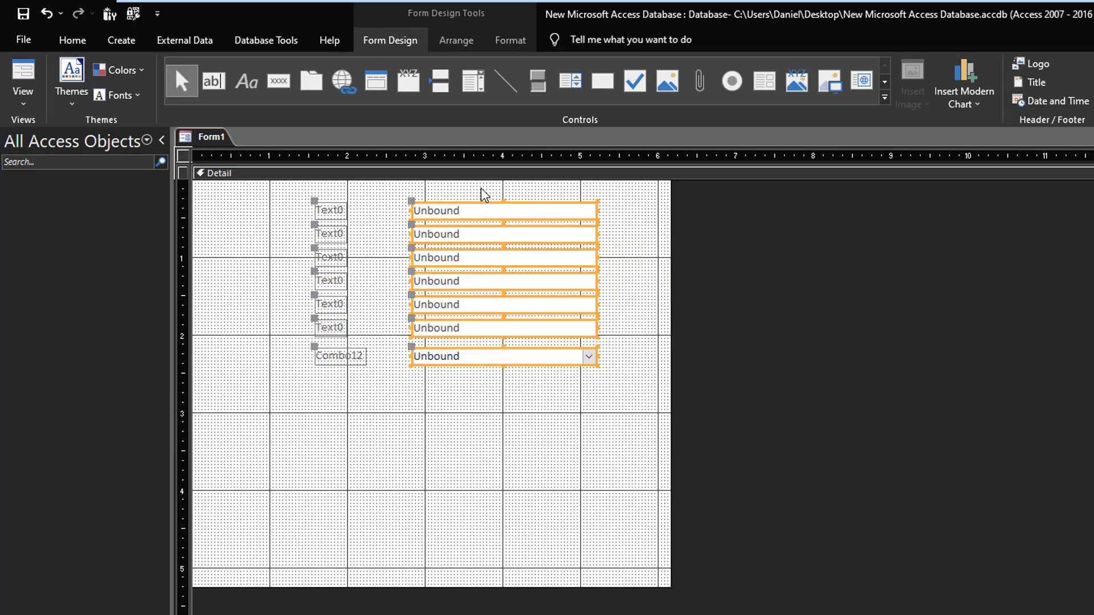
# Step: Start a new conditional formatting rule on the selected controls with condition Field Has Focus
pyautogui.click(509, 40)
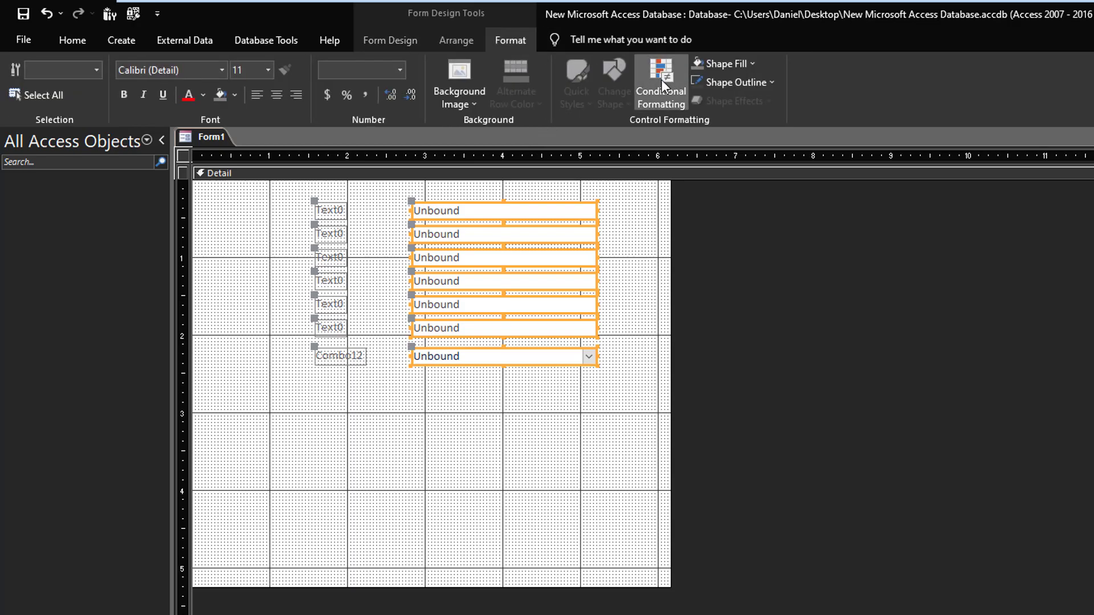
pyautogui.click(661, 78)
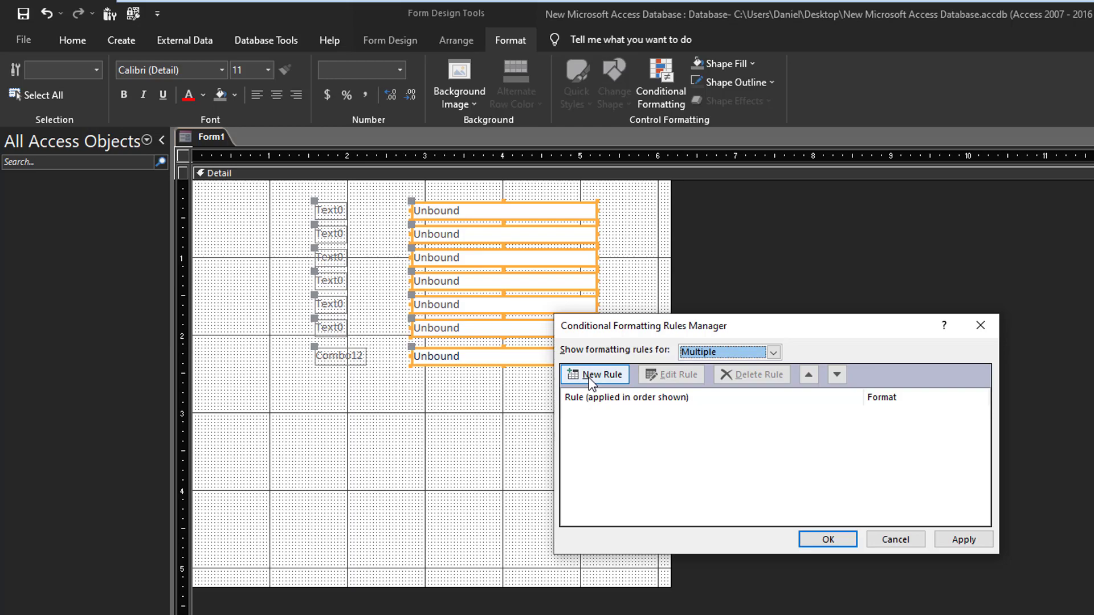
pyautogui.click(600, 375)
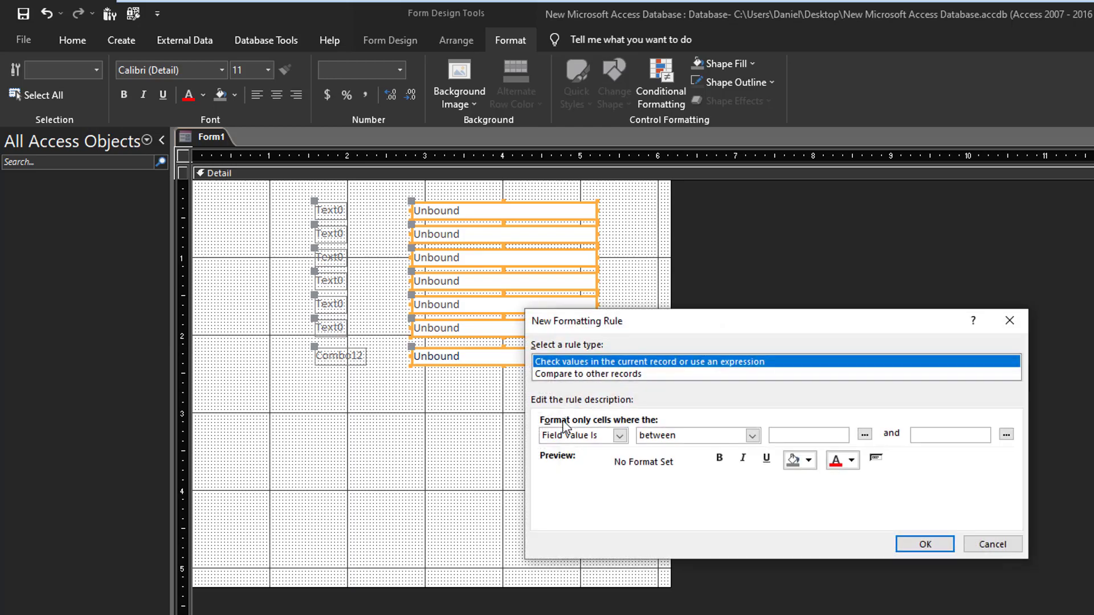
pyautogui.moveTo(566, 442)
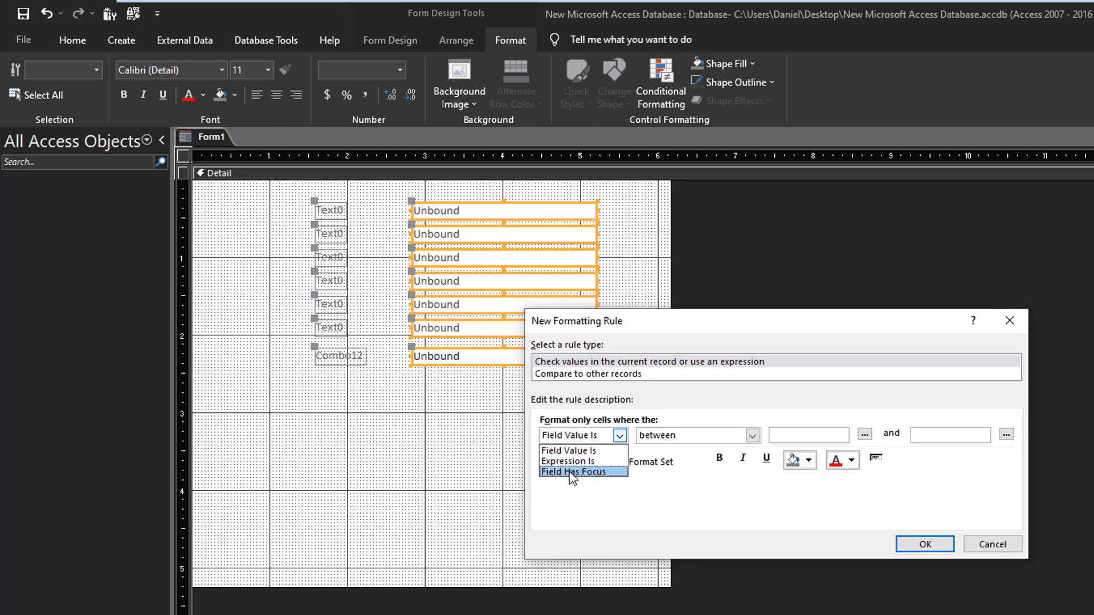
pyautogui.click(573, 472)
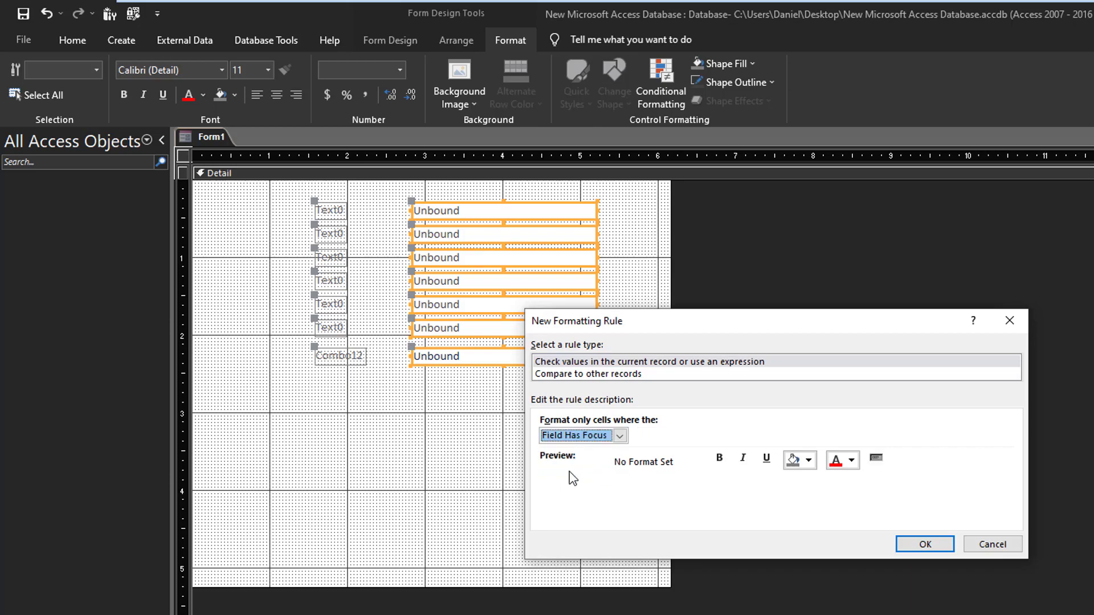
pyautogui.moveTo(699, 475)
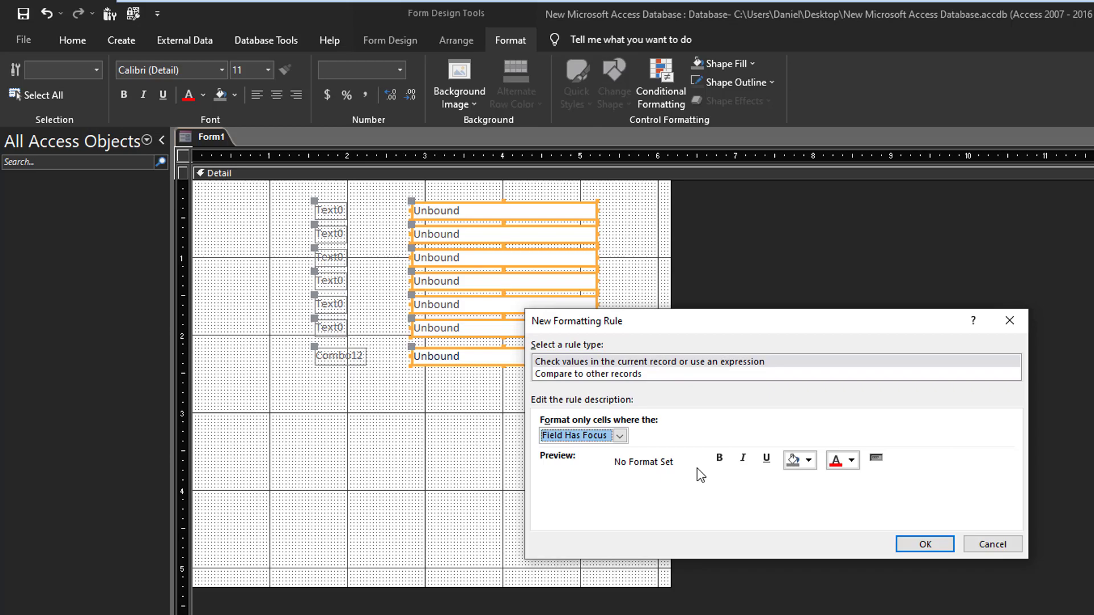
pyautogui.moveTo(795, 470)
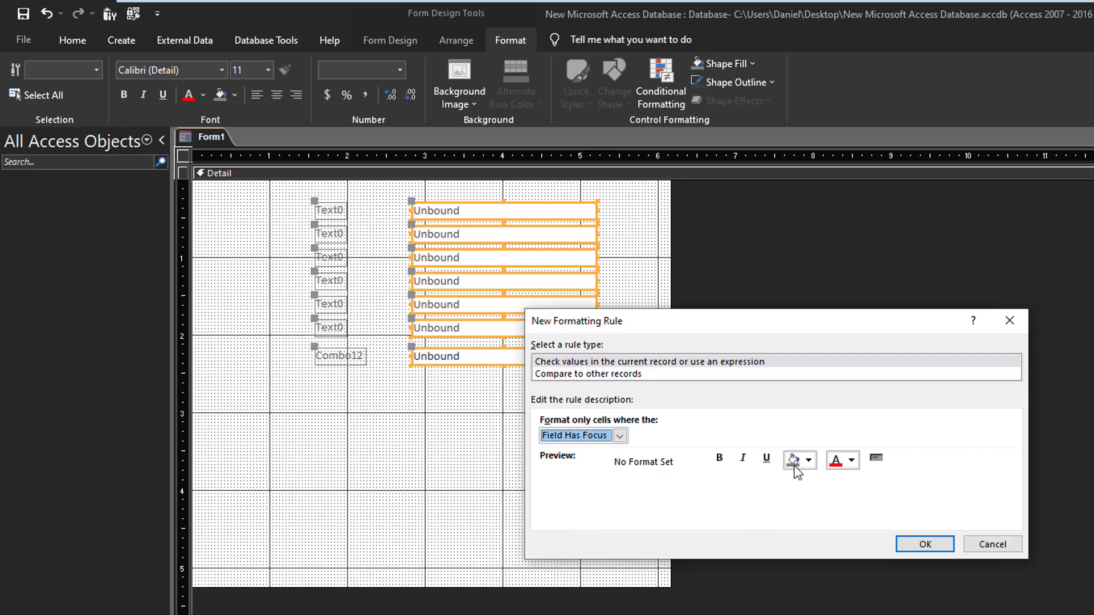
# Step: Choose pale yellow from More Colors as the rule's background fill
pyautogui.click(809, 459)
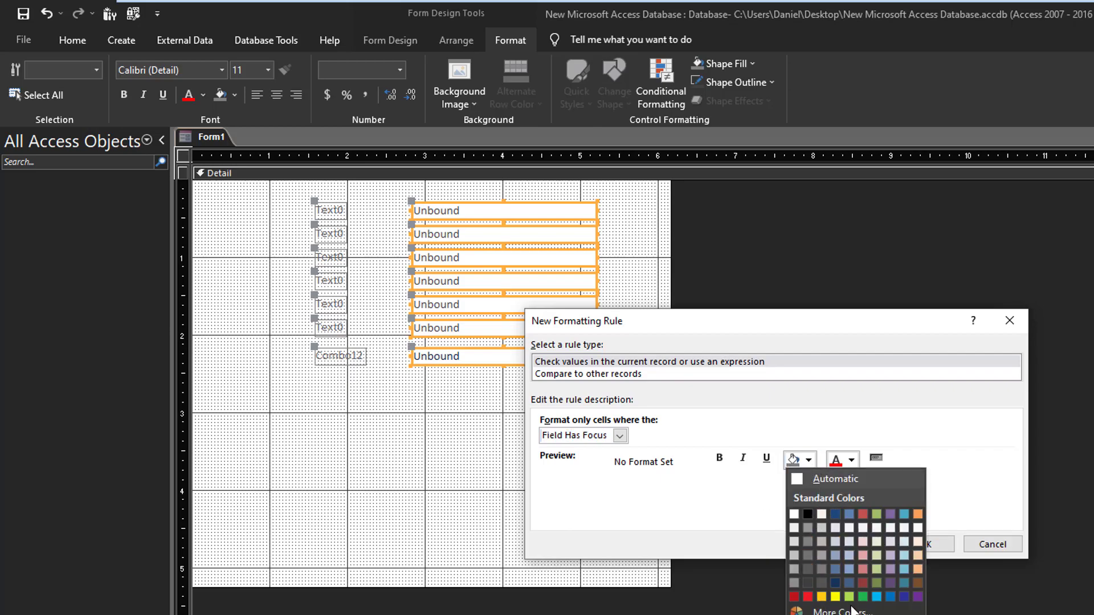
pyautogui.click(839, 612)
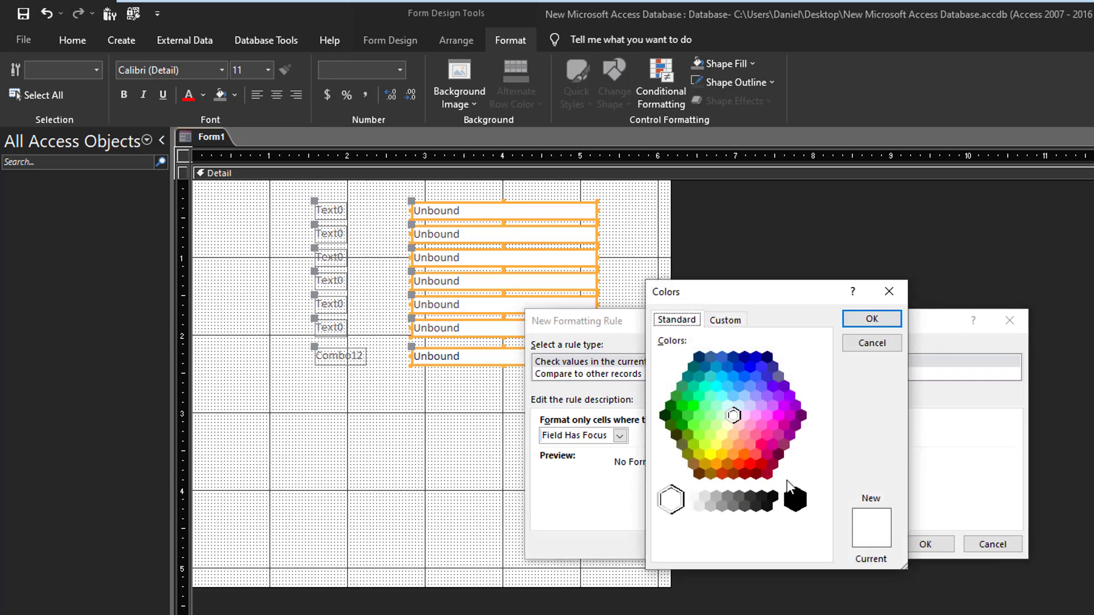
pyautogui.click(725, 319)
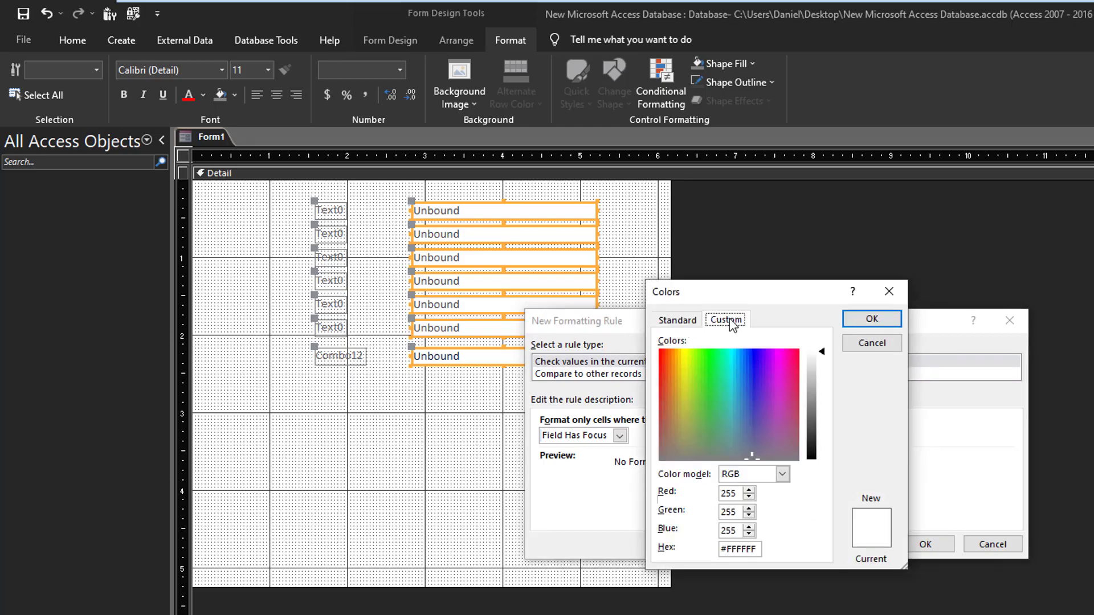
pyautogui.click(677, 319)
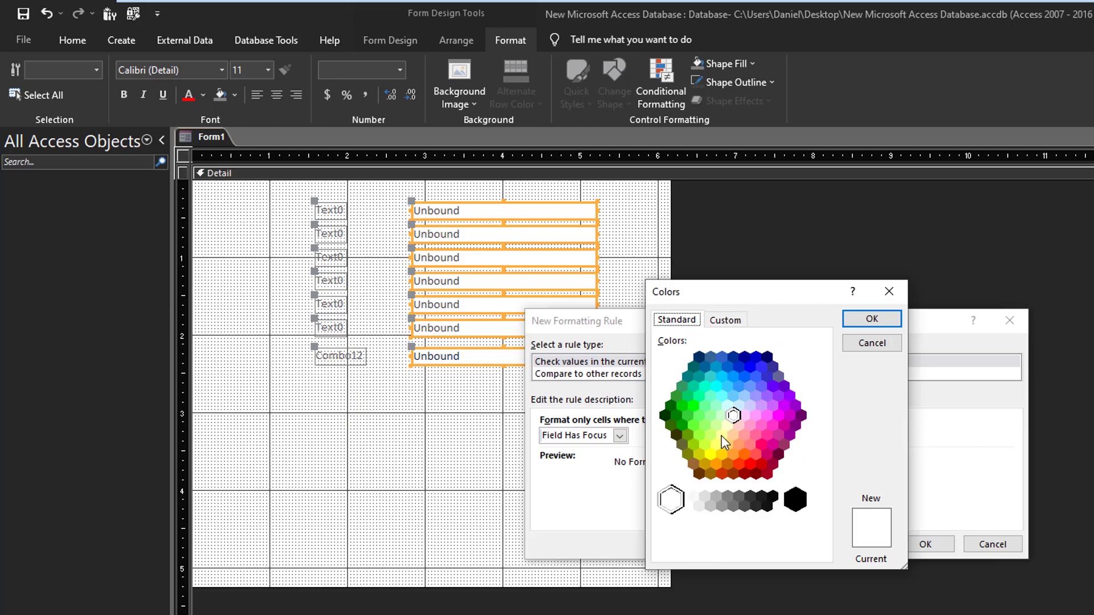
pyautogui.click(871, 320)
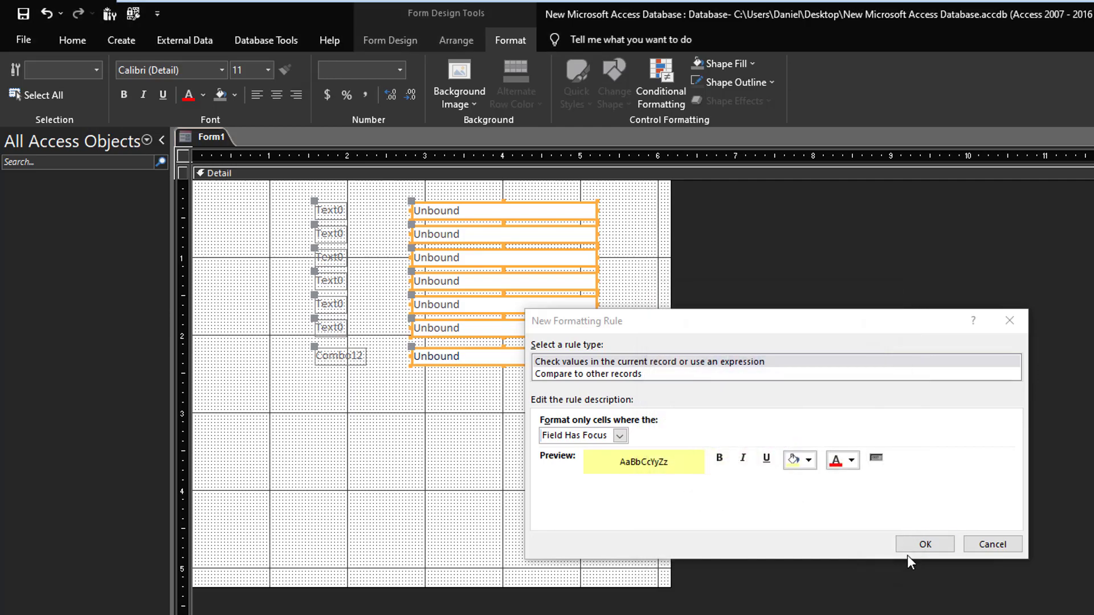
# Step: Confirm the has-focus rule and apply it to all seven controls
pyautogui.click(926, 543)
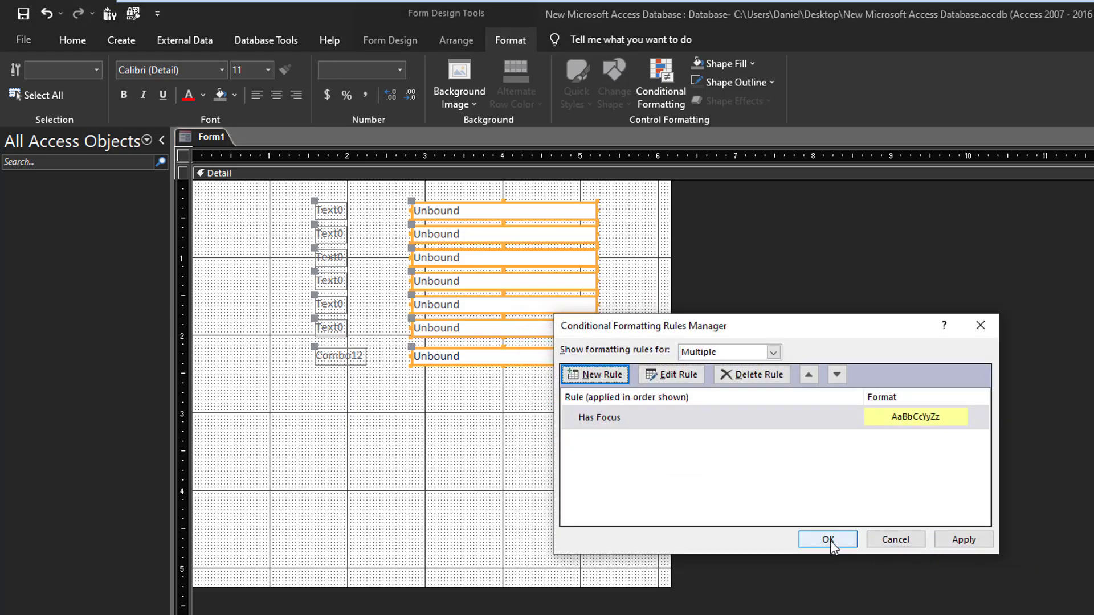
pyautogui.click(828, 539)
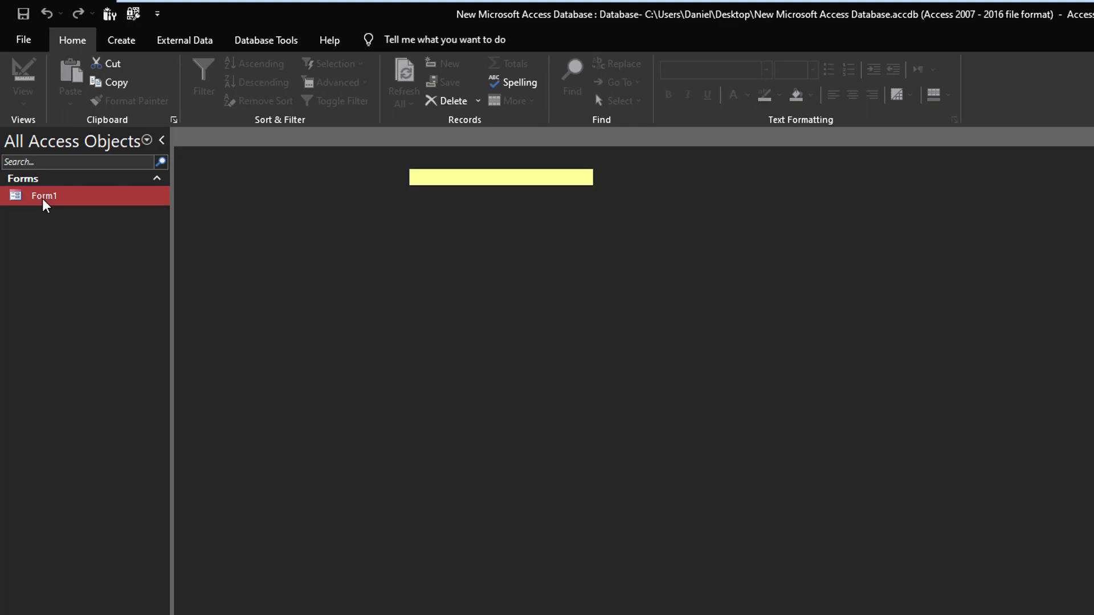
# Step: Open Form1 in form view and move focus into a text box to see it turn pale yellow
pyautogui.doubleClick(39, 196)
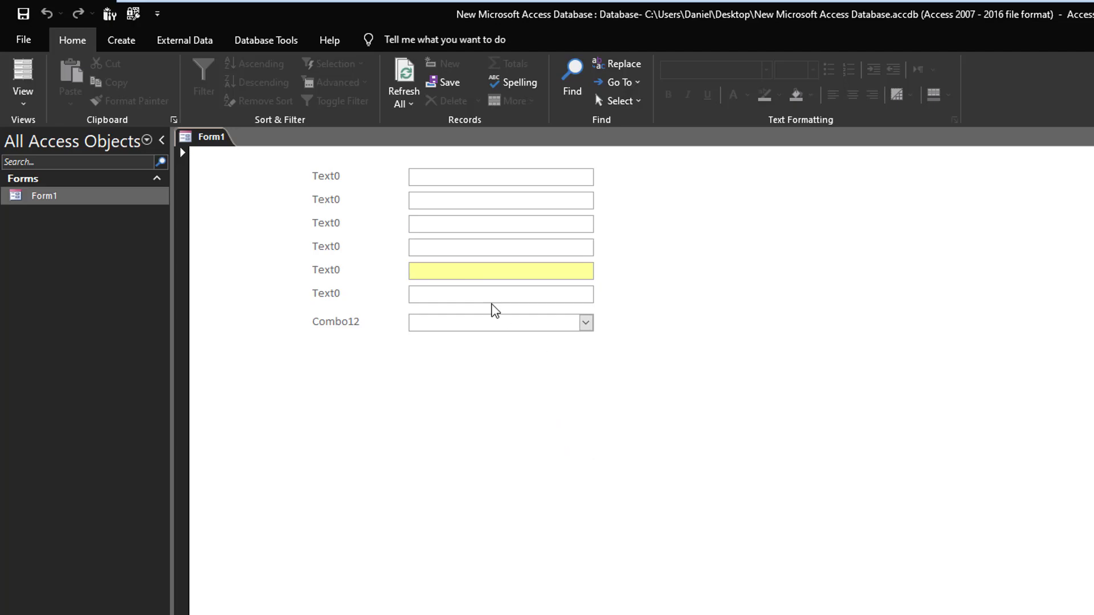
pyautogui.click(501, 199)
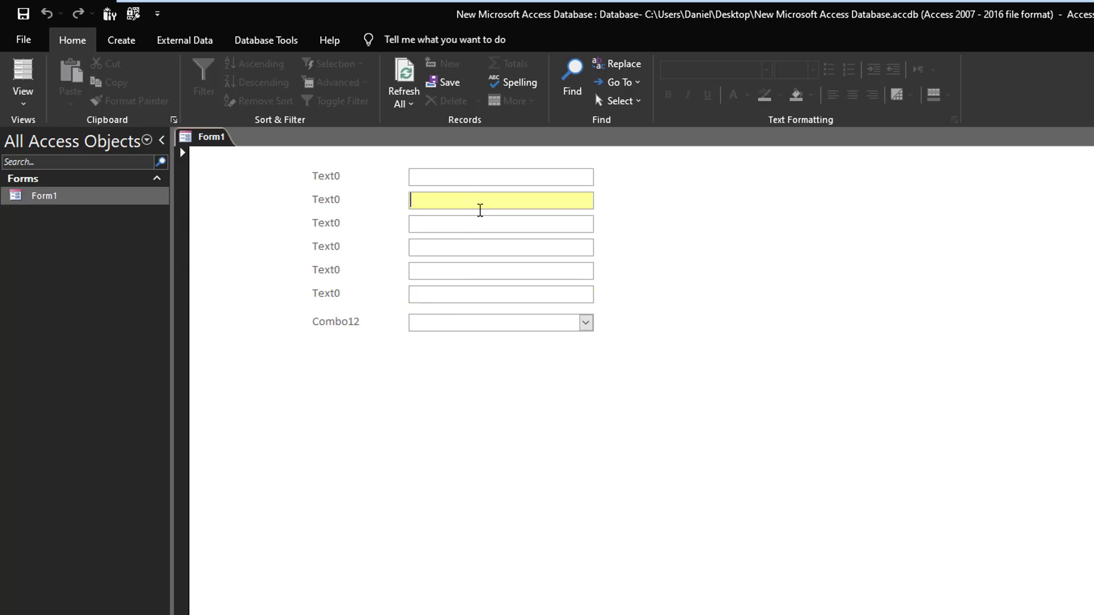
pyautogui.moveTo(698, 365)
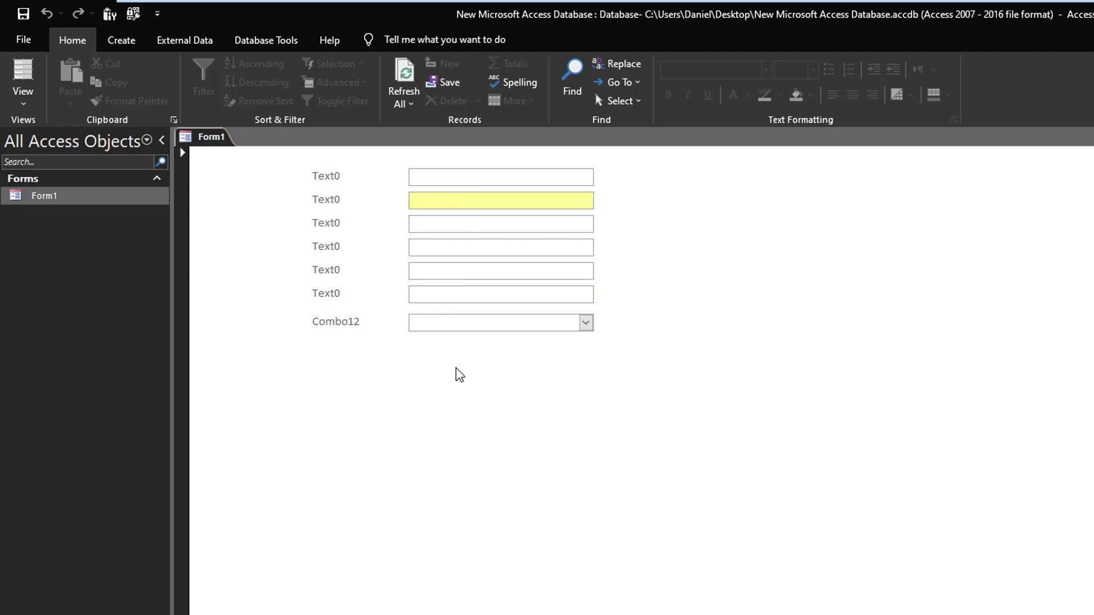
pyautogui.click(501, 200)
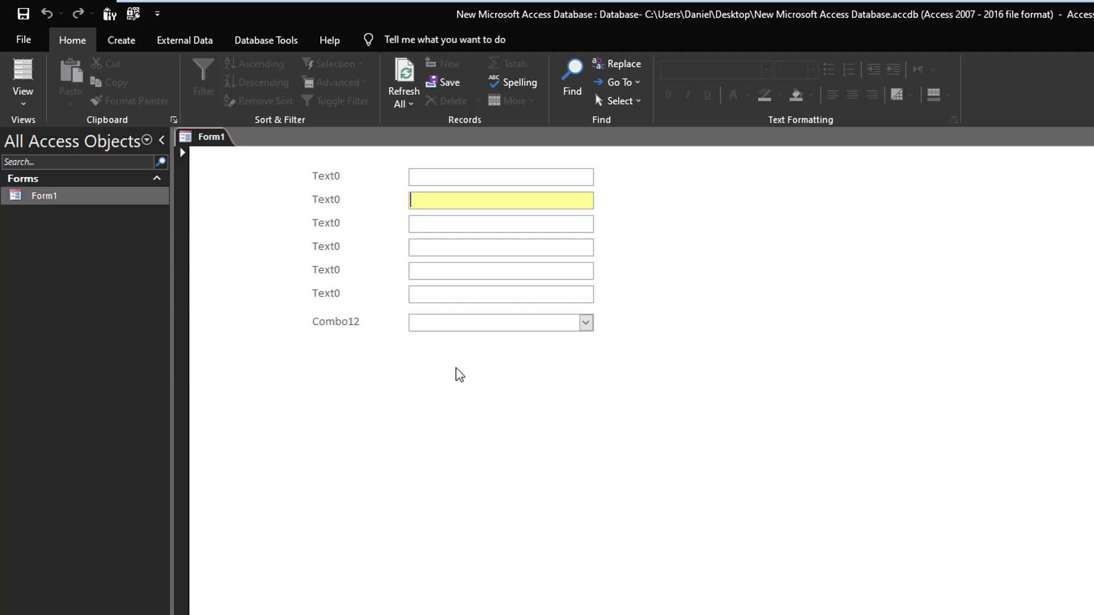